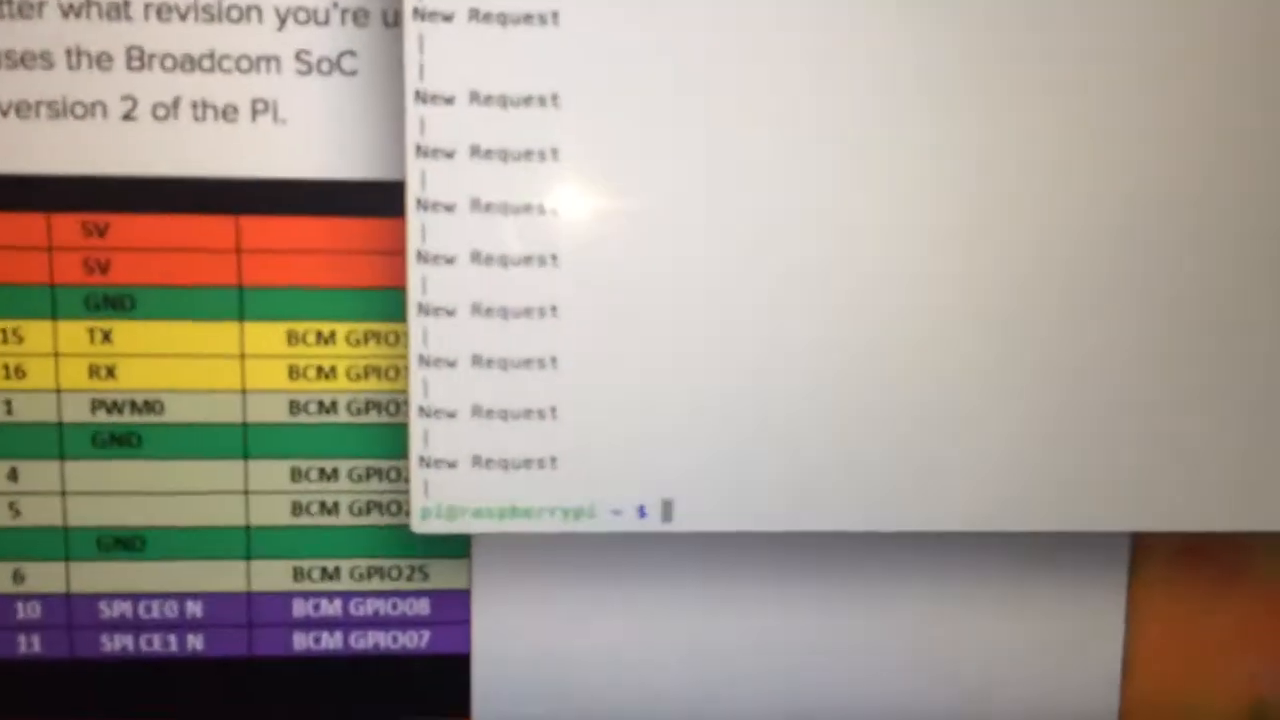
{"action": "type", "text": "sudo python lightning.py"}
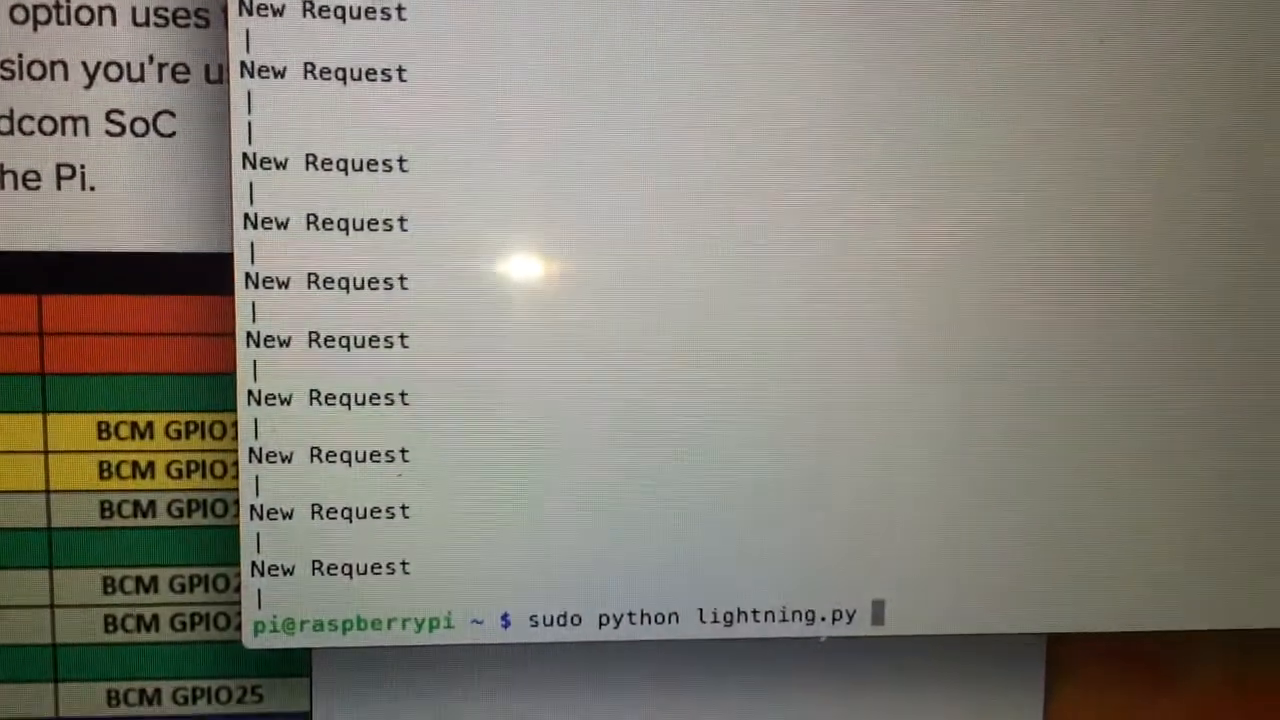